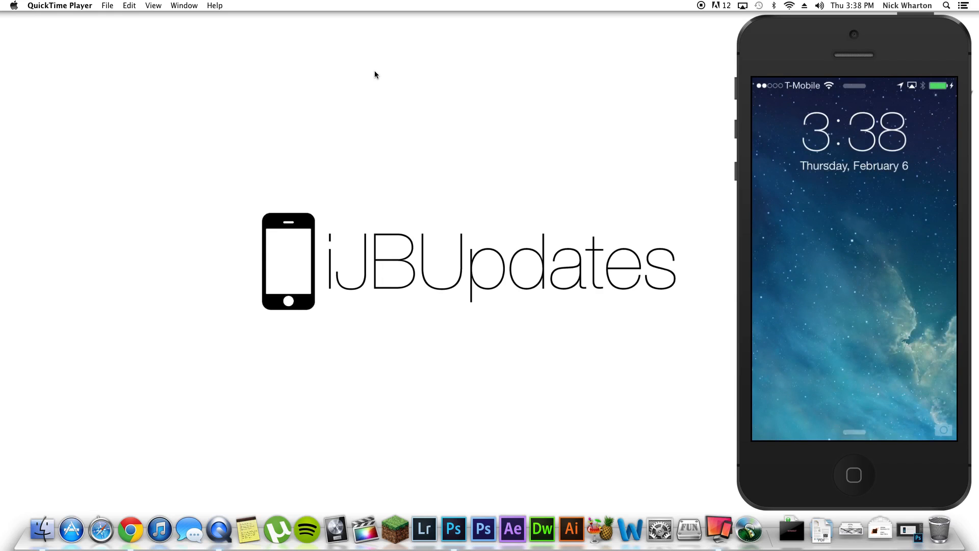
Step: Unlock the phone and dismiss the Cydget respring prompt without respringing
{"action": "left_click", "coordinate": [914, 261]}
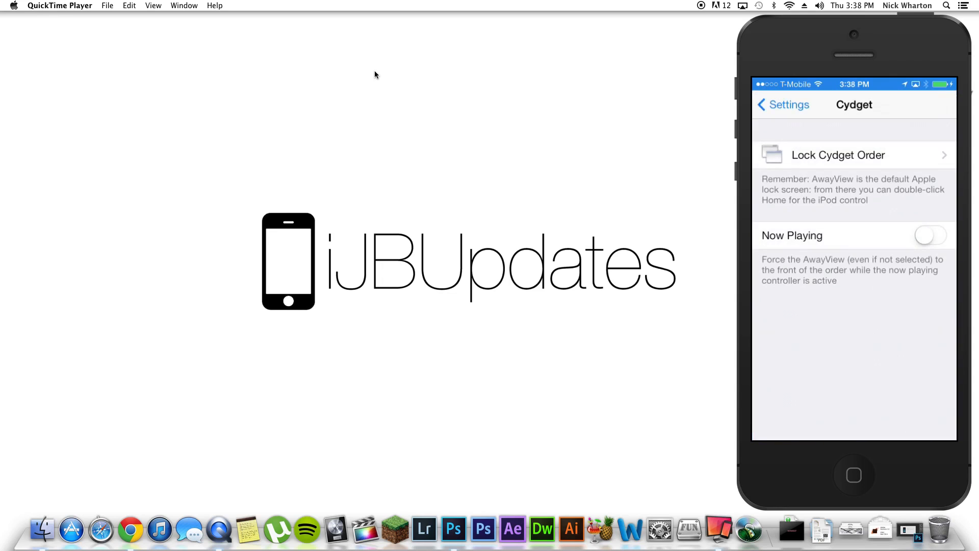
{"action": "left_click", "coordinate": [838, 155]}
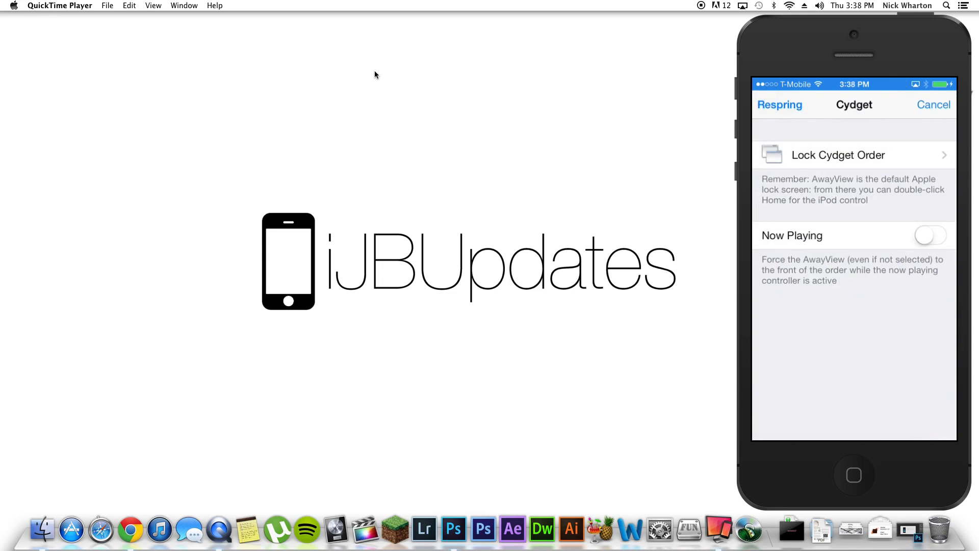
{"action": "left_click", "coordinate": [779, 105]}
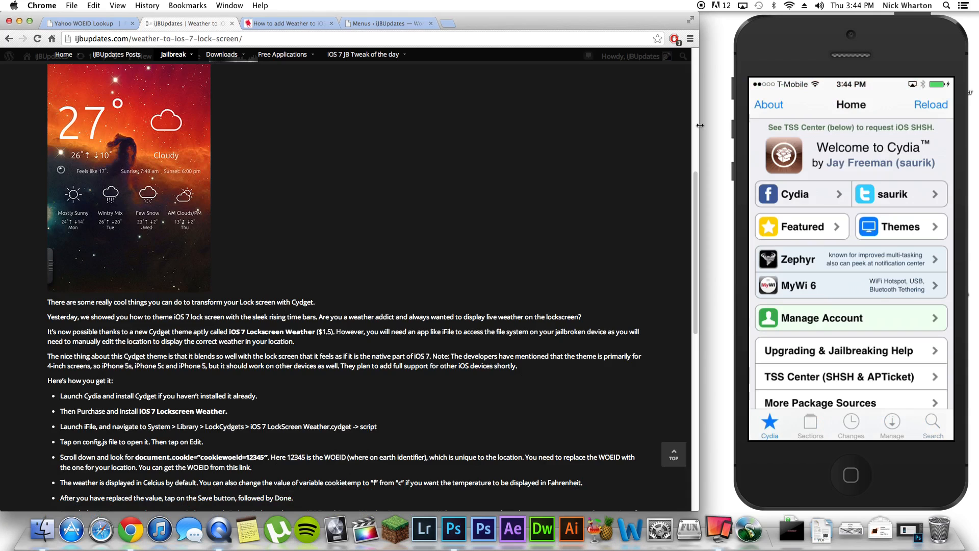
{"action": "mouse_move", "coordinate": [589, 203]}
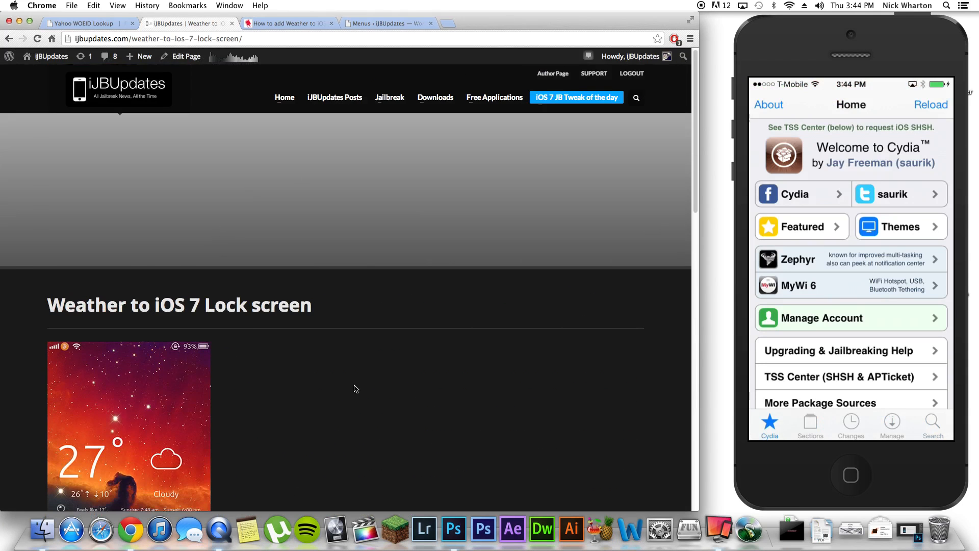
Step: Show Cydia's Manage > Sources list with BigBoss and BiteYourApple
{"action": "scroll", "scroll_direction": "down", "scroll_amount": 3}
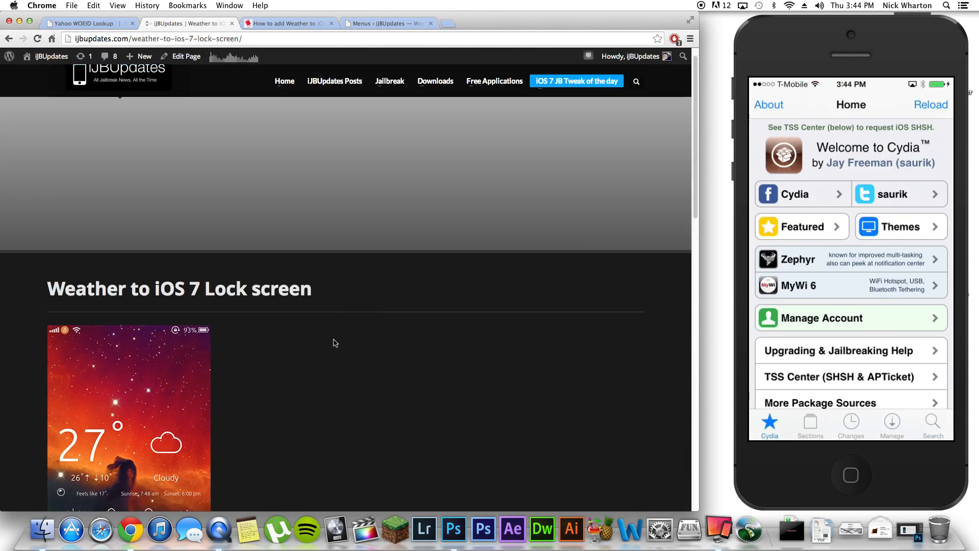
{"action": "scroll", "scroll_direction": "down", "scroll_amount": 3}
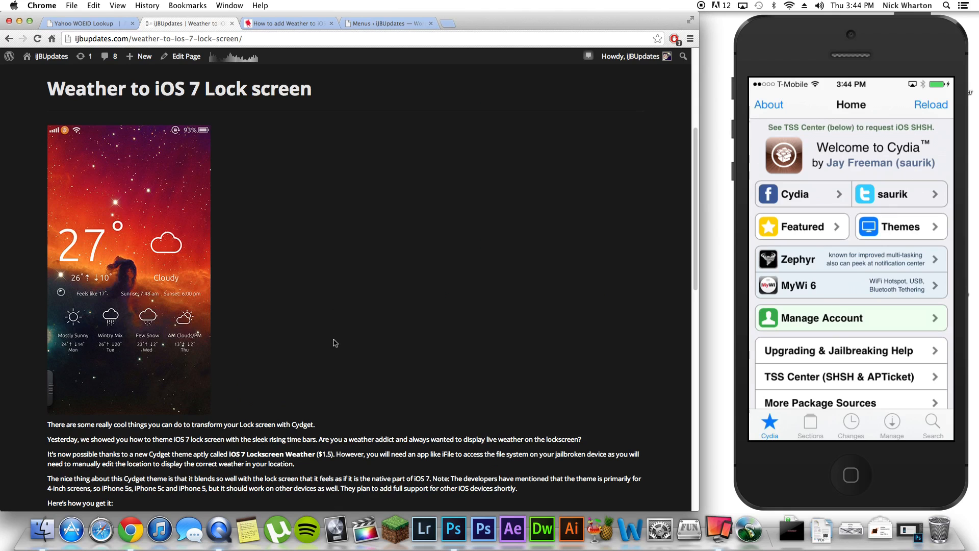
{"action": "left_click", "coordinate": [892, 423]}
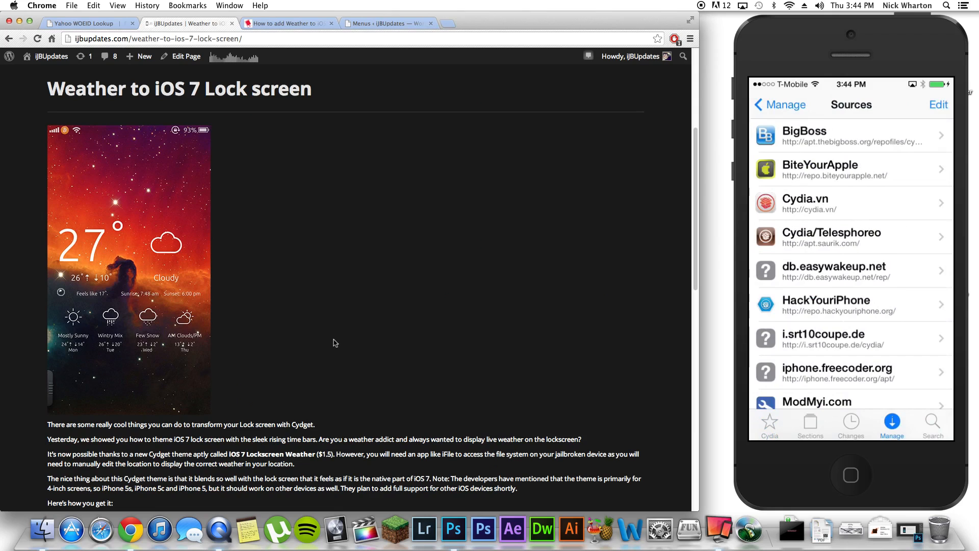
{"action": "mouse_move", "coordinate": [842, 184]}
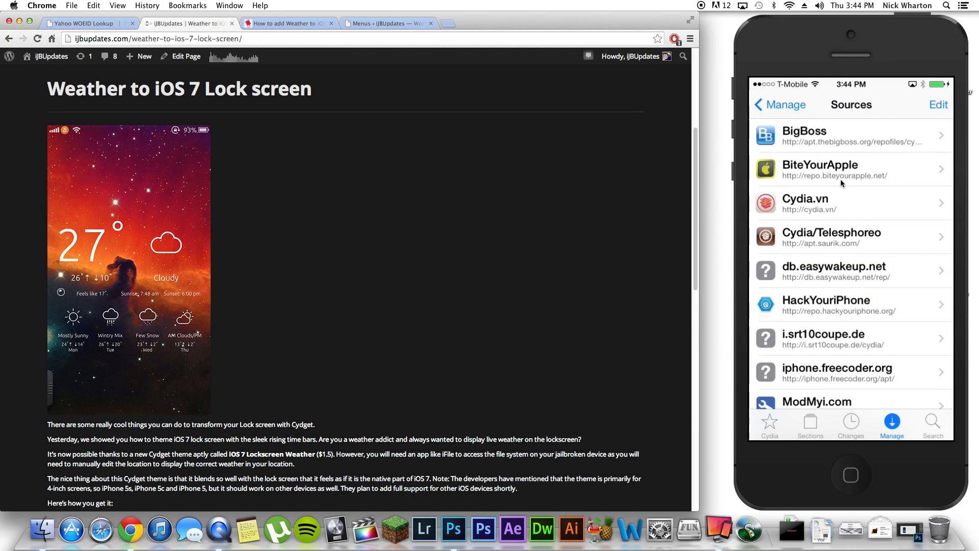
{"action": "mouse_move", "coordinate": [850, 181]}
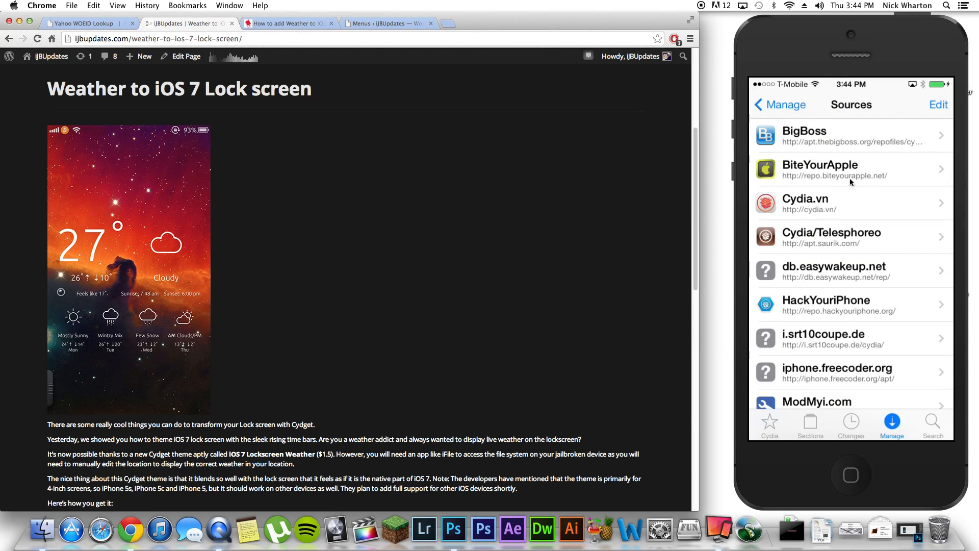
{"action": "mouse_move", "coordinate": [878, 183]}
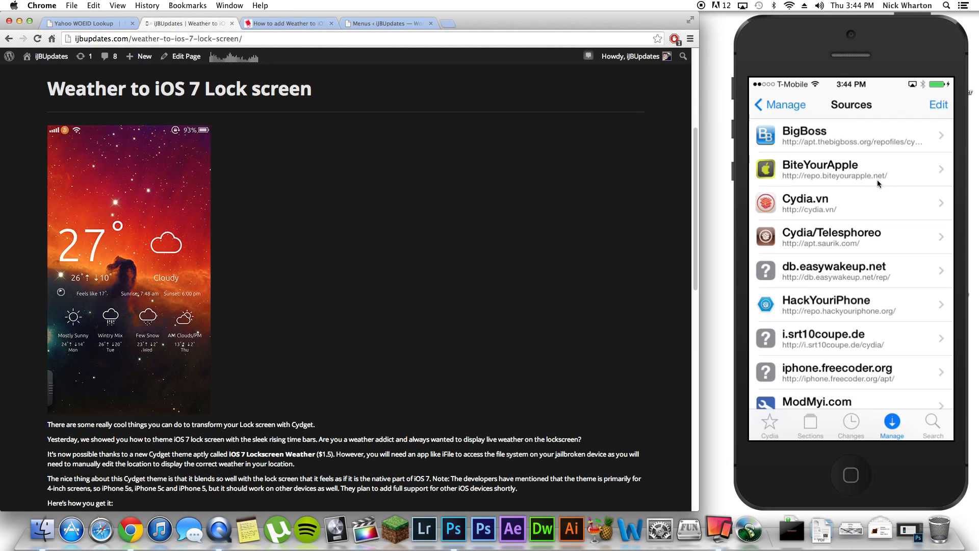
Step: Search Cydia for 'iFile' to check its installed details, then search for 'iOS 7'
{"action": "left_click", "coordinate": [935, 427]}
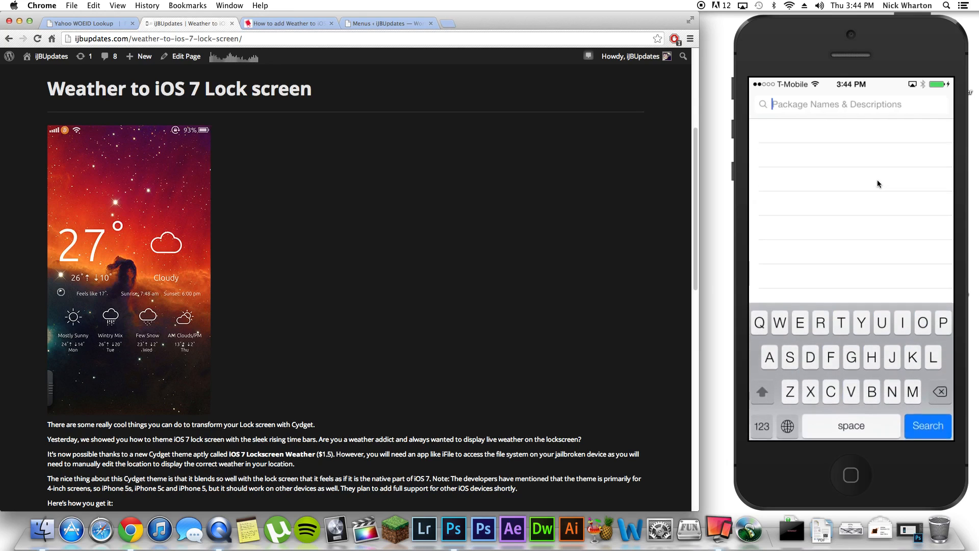
{"action": "type", "text": "Ifile"}
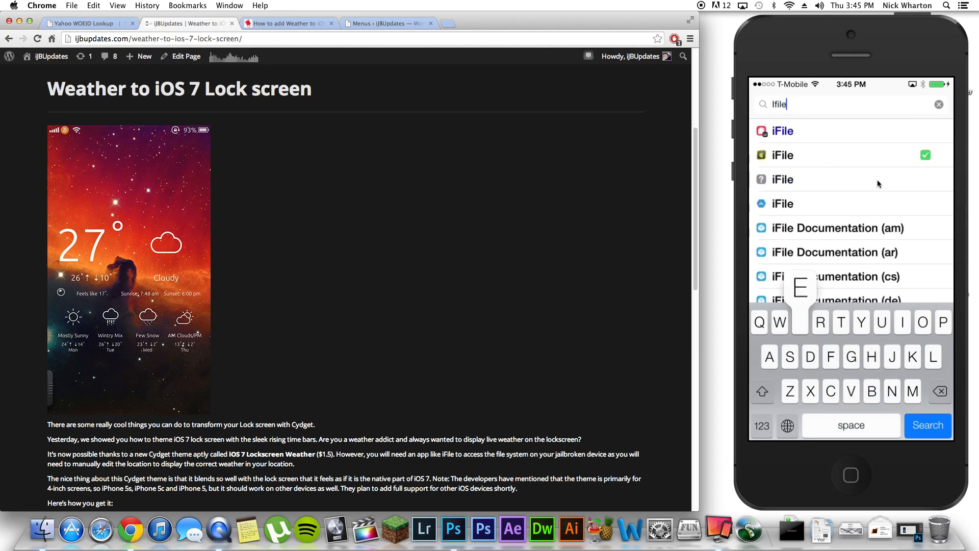
{"action": "left_click", "coordinate": [782, 156]}
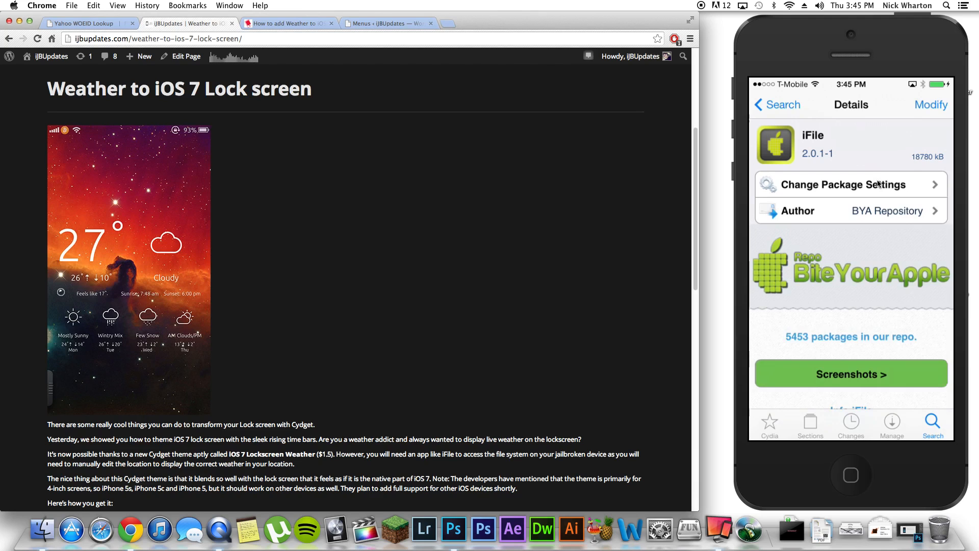
{"action": "left_click", "coordinate": [929, 421]}
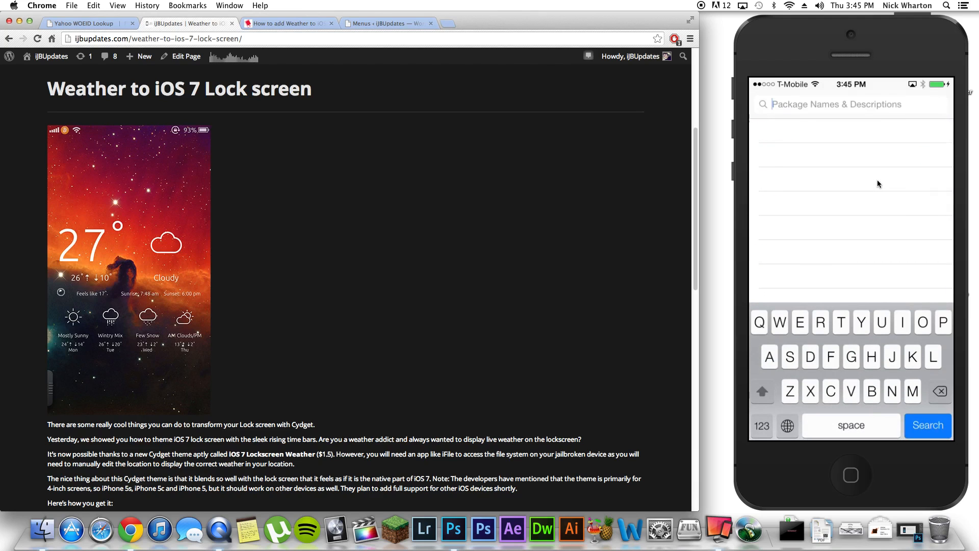
{"action": "type", "text": "Ios 7"}
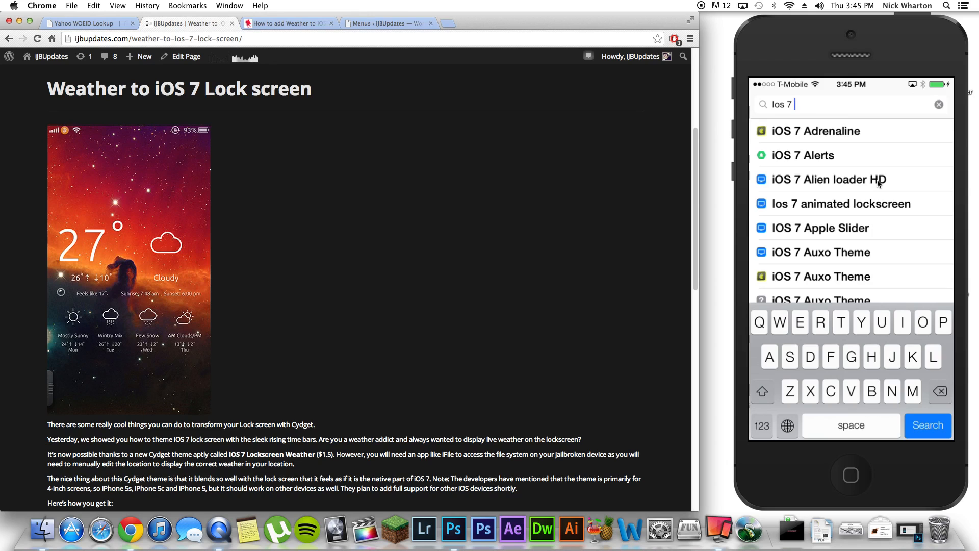
Step: Install iOS 7 LockScreen Weather from Cydia and return from the installation log
{"action": "type", "text": "lo"}
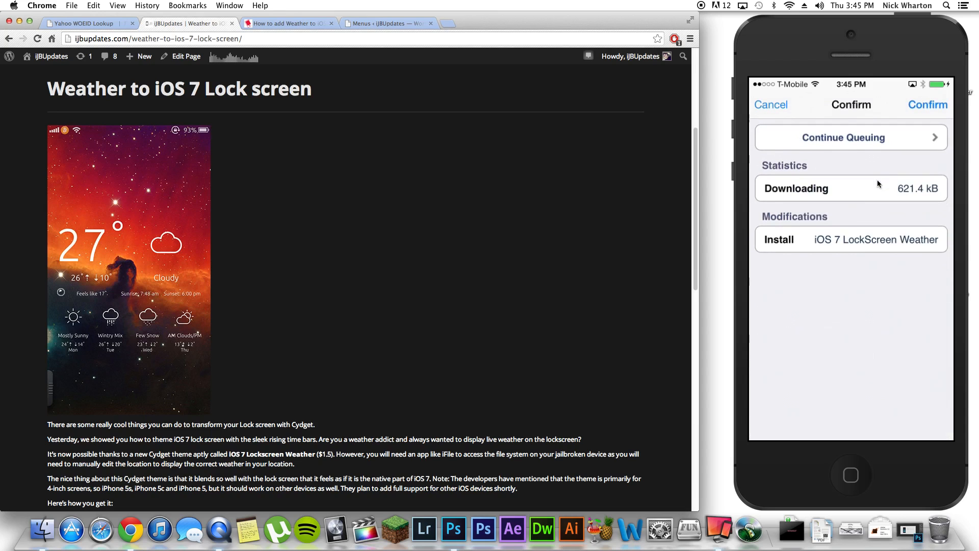
{"action": "left_click", "coordinate": [927, 105]}
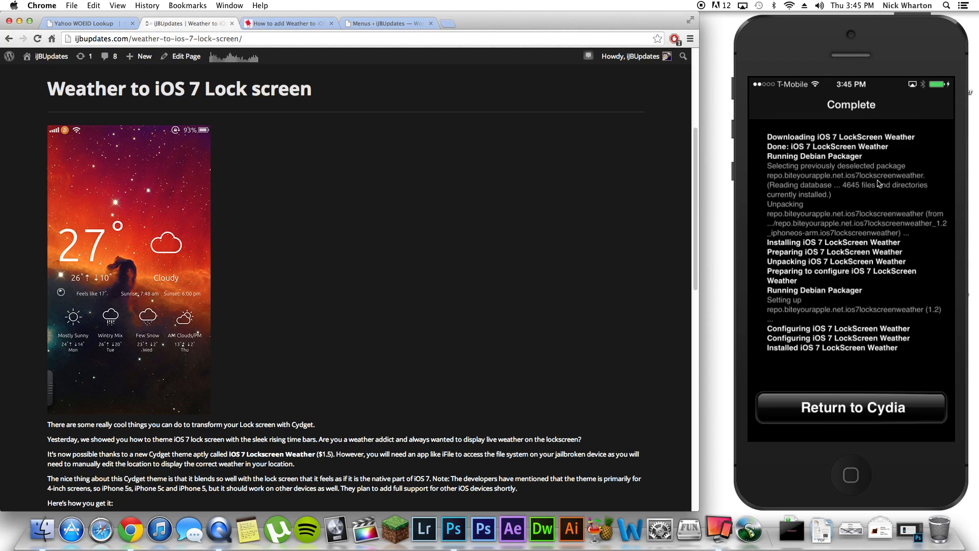
{"action": "left_click", "coordinate": [852, 407]}
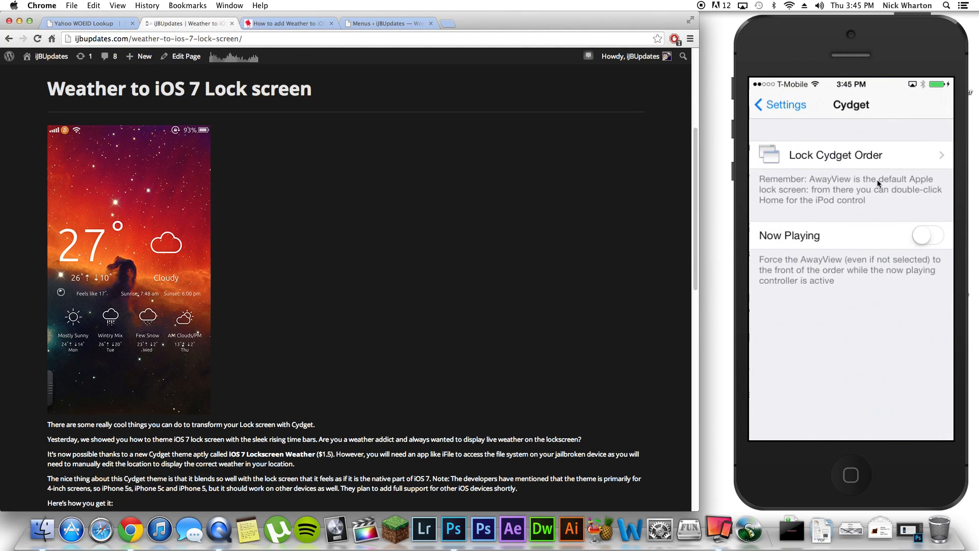
Step: Check iOS 7 LockScreen Weather first in Lock Cydget Order, then go home
{"action": "left_click", "coordinate": [834, 155]}
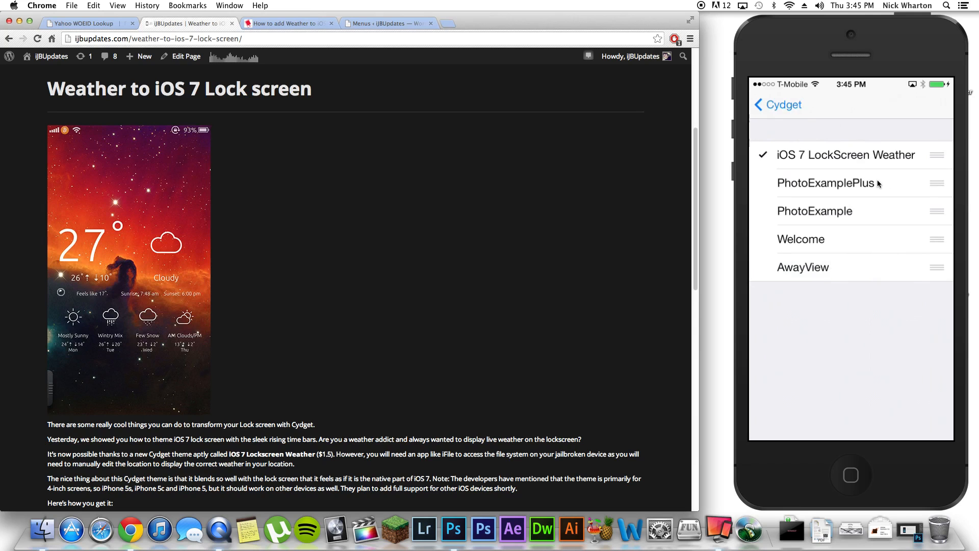
{"action": "left_click", "coordinate": [769, 105]}
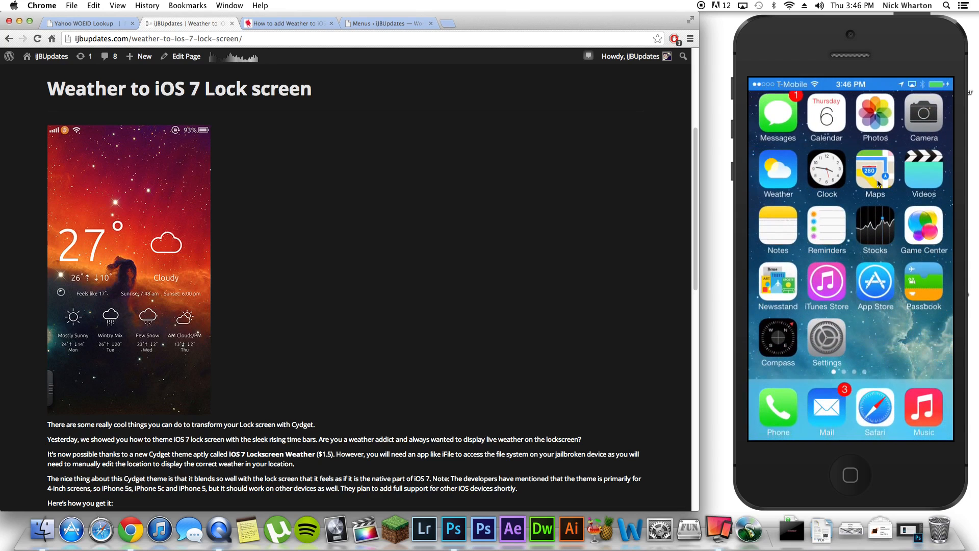
Step: In iFile, browse to System/Library/LockCydgets/iOS 7 LockScreen Weather.cydget/script and open config.js
{"action": "scroll", "scroll_direction": "left", "scroll_amount": 3}
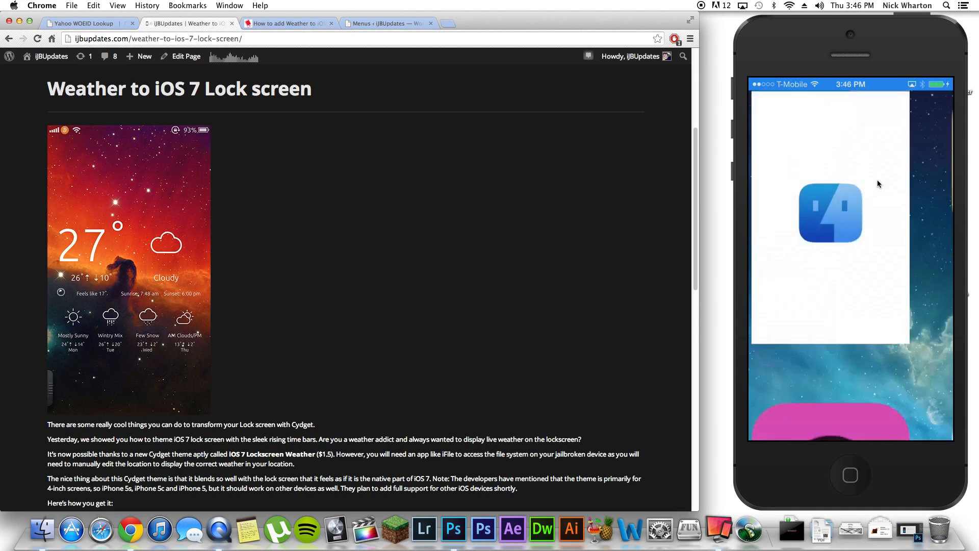
{"action": "left_click", "coordinate": [830, 212]}
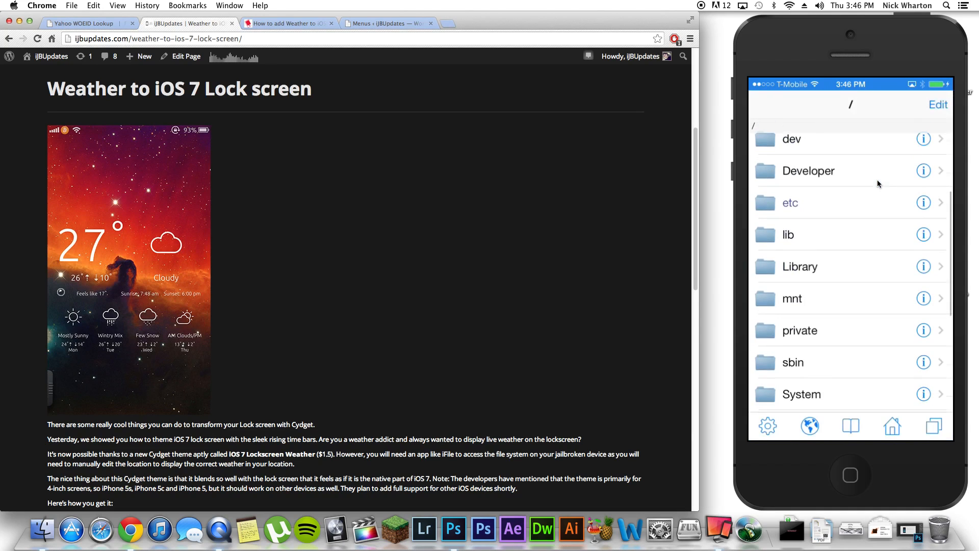
{"action": "left_click", "coordinate": [802, 394]}
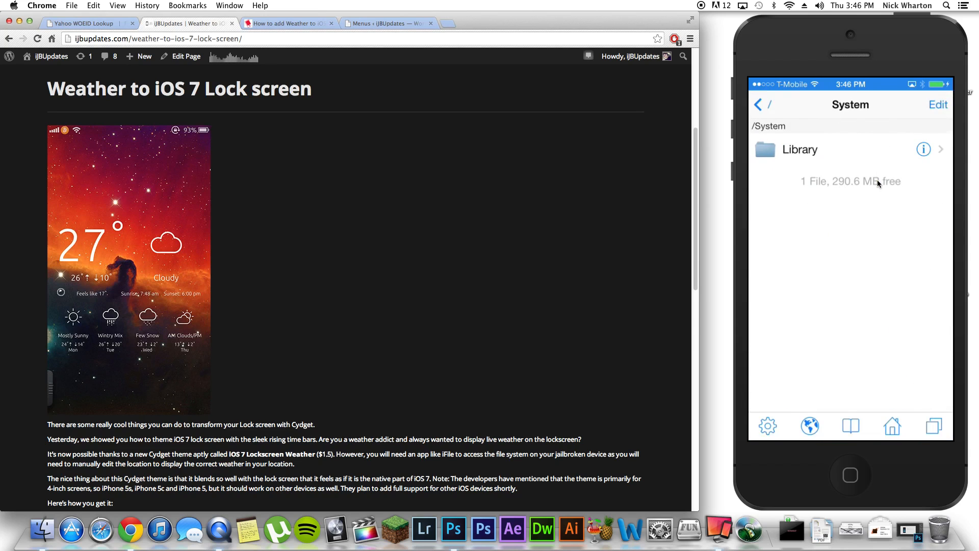
{"action": "left_click", "coordinate": [800, 149]}
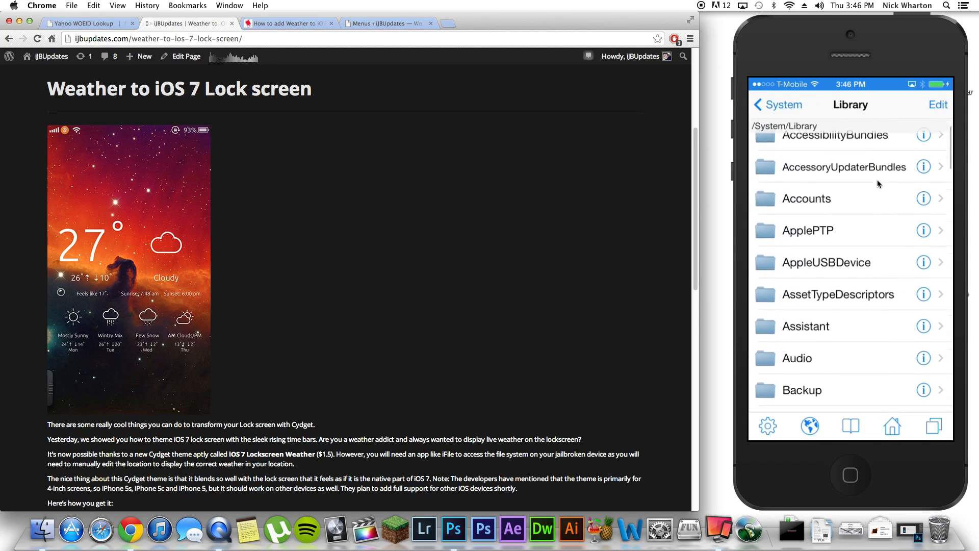
{"action": "scroll", "scroll_direction": "down", "scroll_amount": 3}
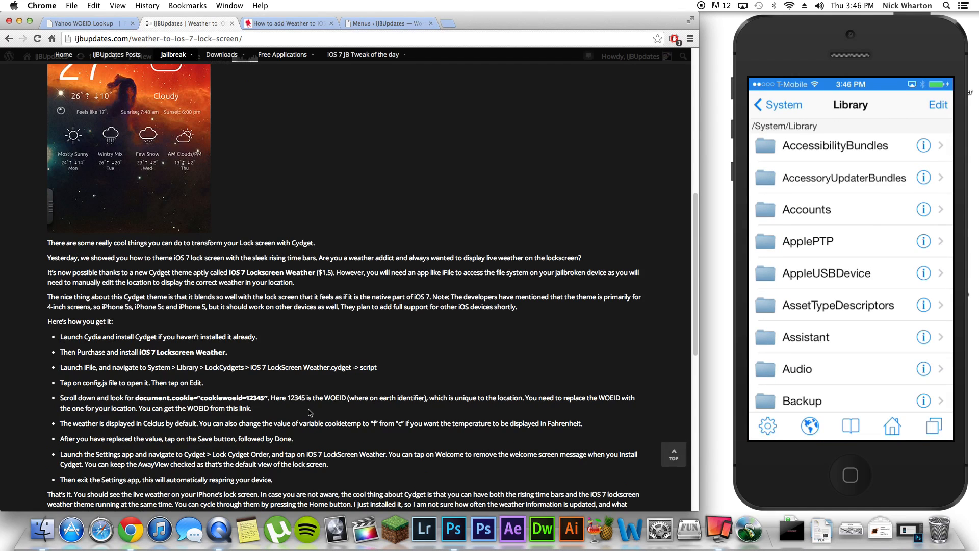
{"action": "scroll", "scroll_direction": "down", "scroll_amount": 3}
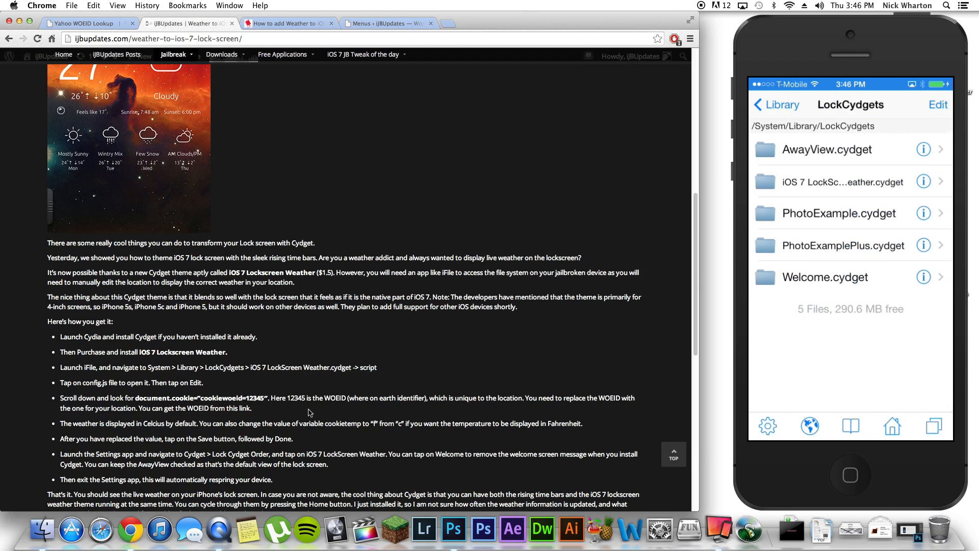
{"action": "left_click", "coordinate": [843, 182]}
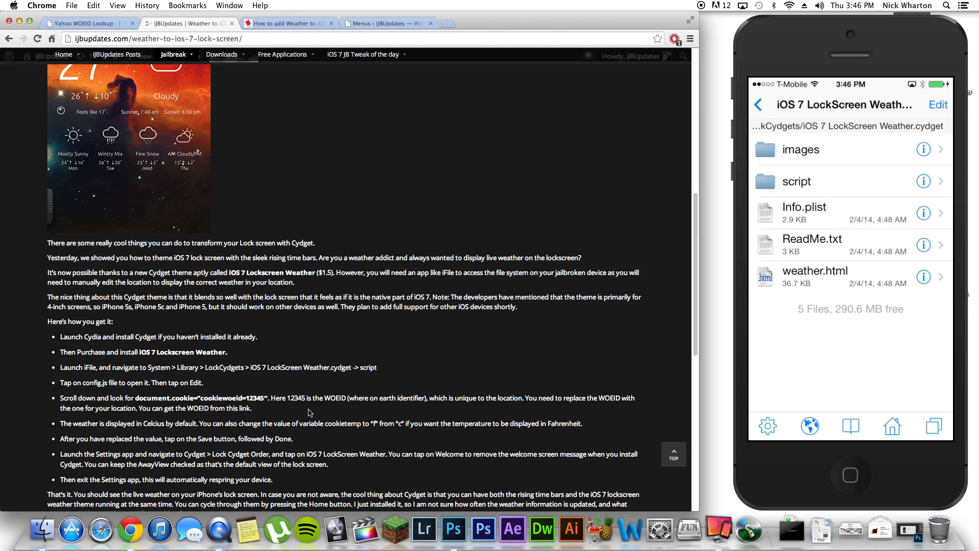
{"action": "left_click", "coordinate": [816, 181]}
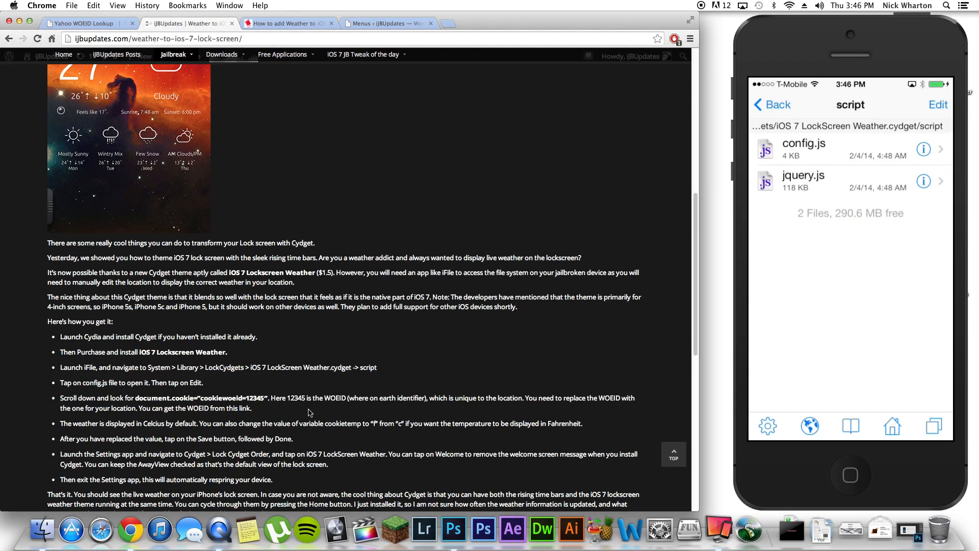
{"action": "left_click", "coordinate": [814, 148]}
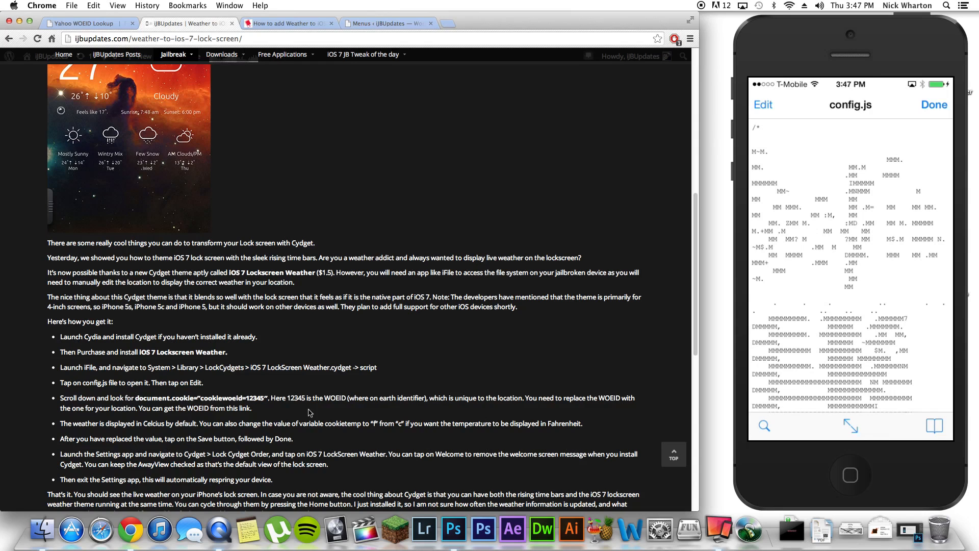
Step: Edit config.js and place the cursor inside the cookiezipcode quotes
{"action": "left_click", "coordinate": [763, 105]}
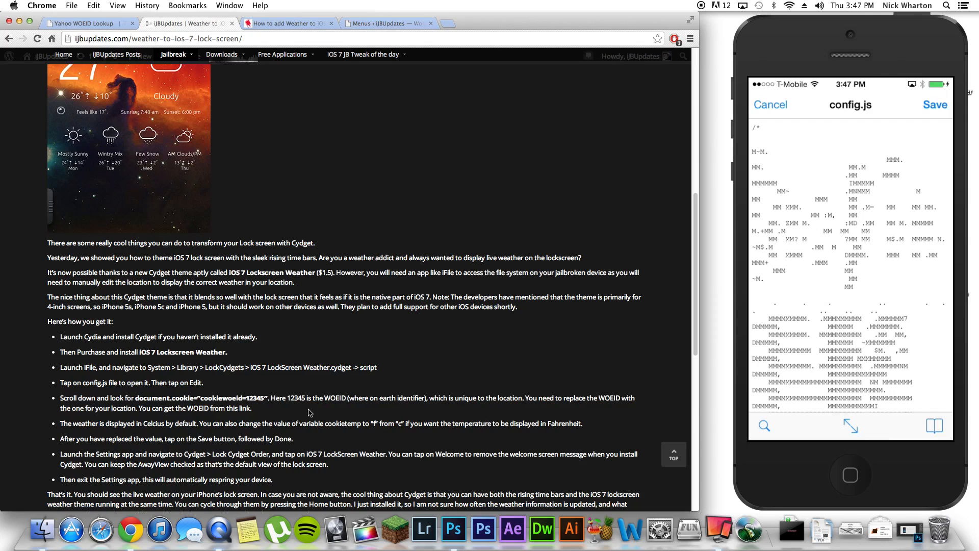
{"action": "scroll", "scroll_direction": "down", "scroll_amount": 3}
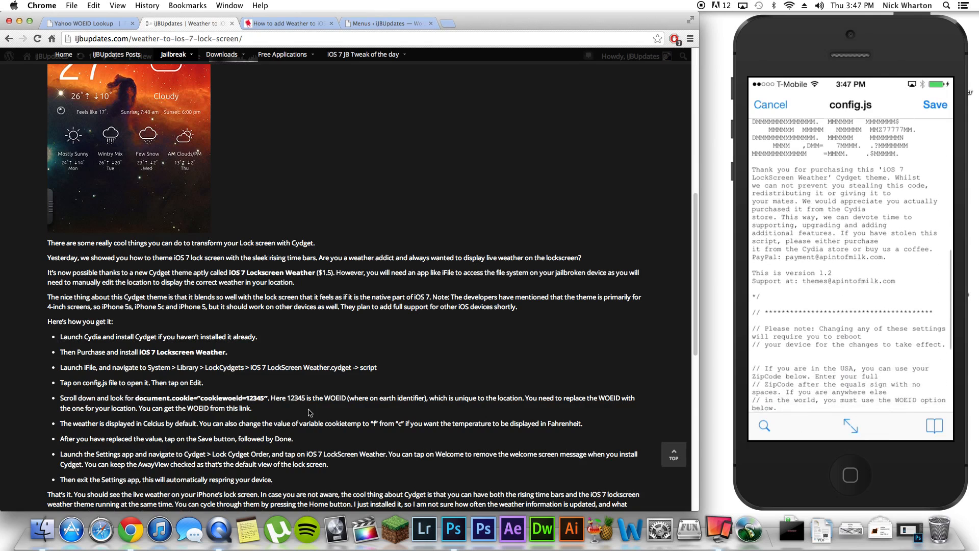
{"action": "scroll", "scroll_direction": "down", "scroll_amount": 3}
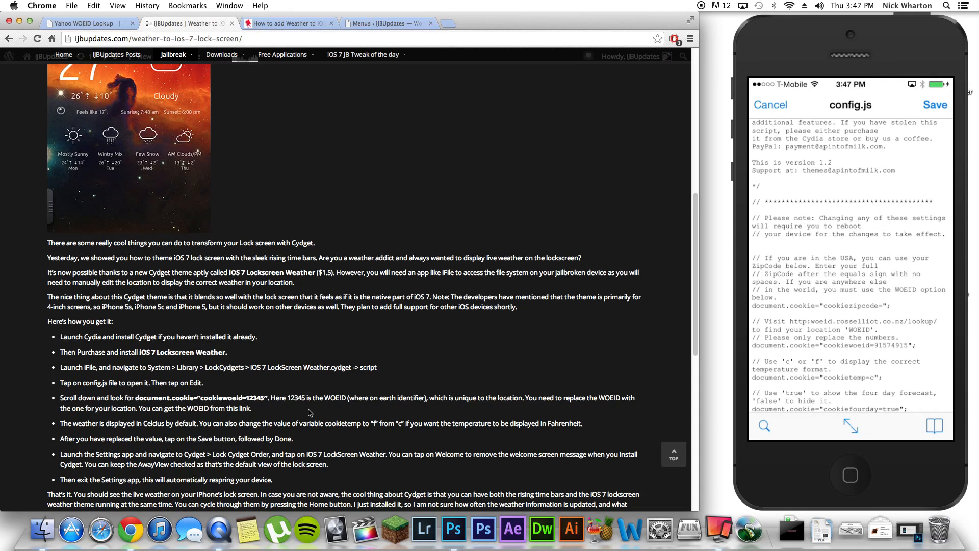
{"action": "mouse_move", "coordinate": [807, 312]}
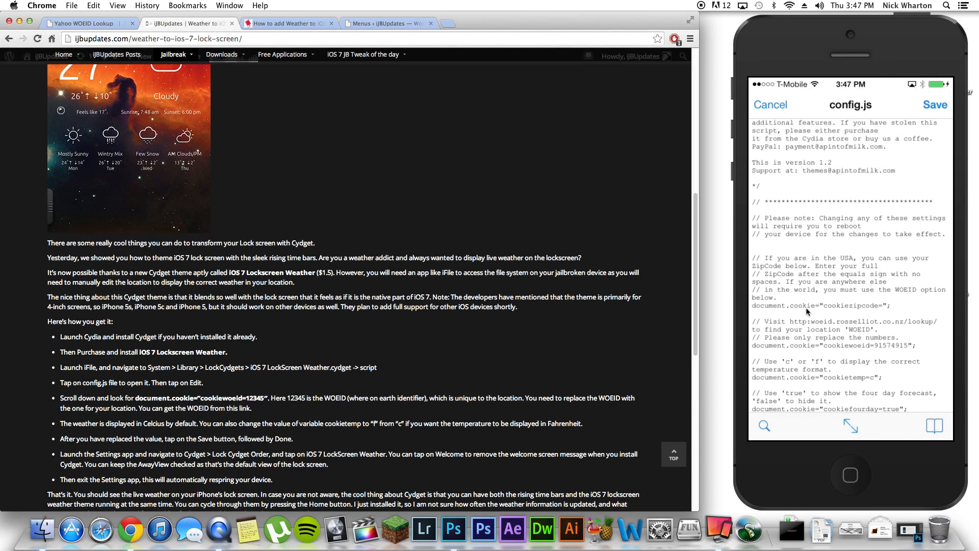
{"action": "mouse_move", "coordinate": [830, 311]}
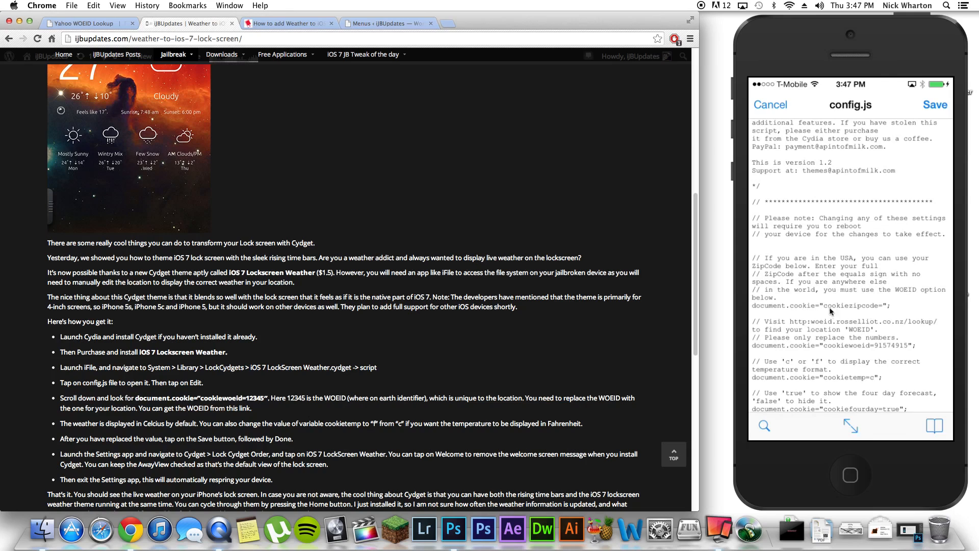
{"action": "mouse_move", "coordinate": [885, 307]}
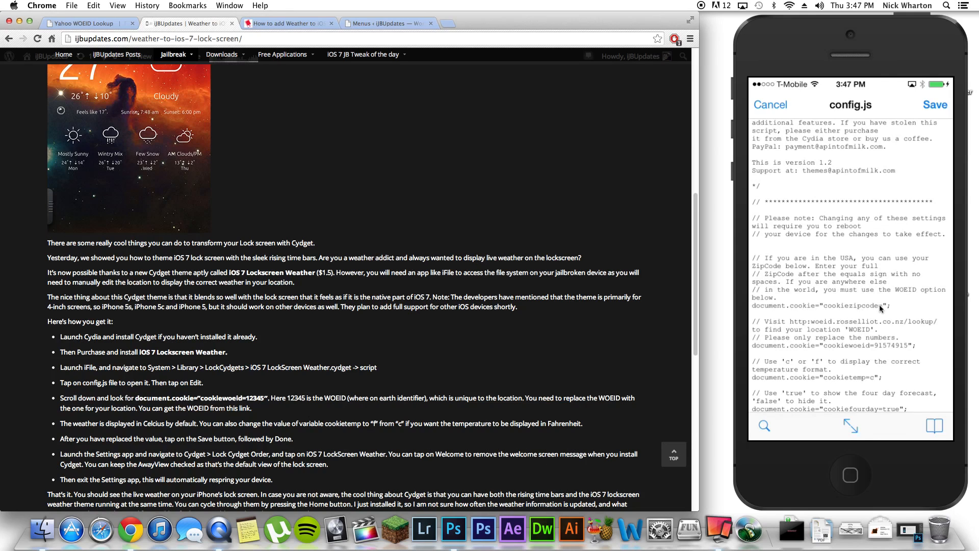
{"action": "mouse_move", "coordinate": [884, 324]}
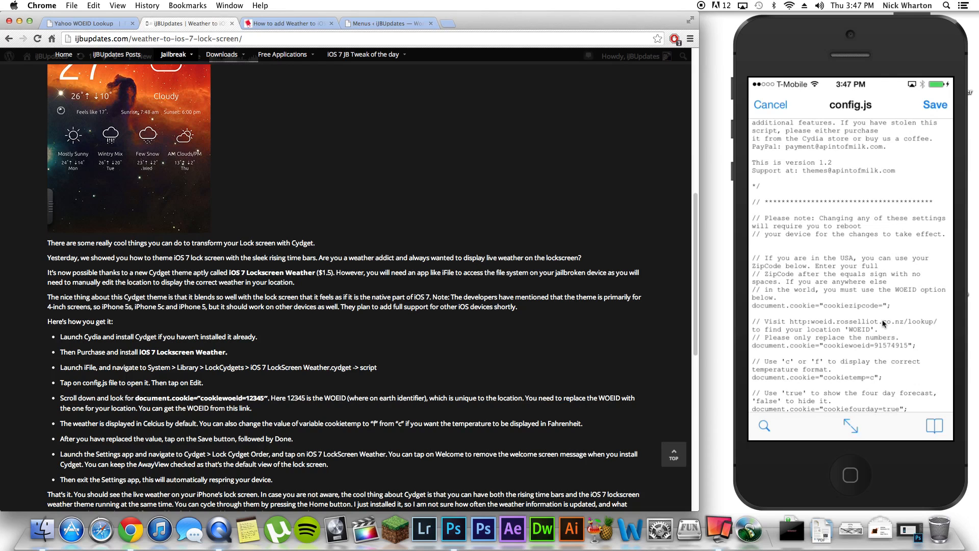
{"action": "left_click", "coordinate": [889, 305]}
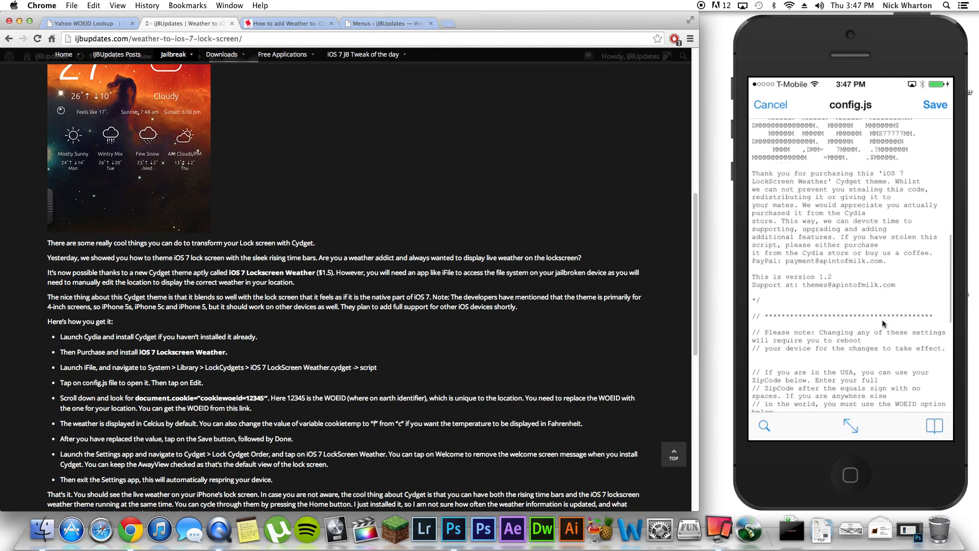
{"action": "scroll", "scroll_direction": "down", "scroll_amount": 3}
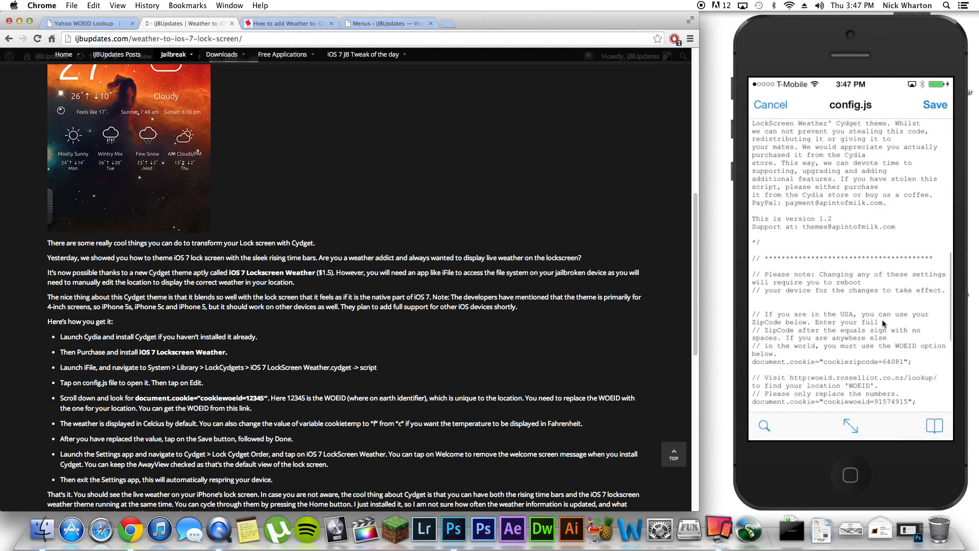
{"action": "scroll", "scroll_direction": "down", "scroll_amount": 3}
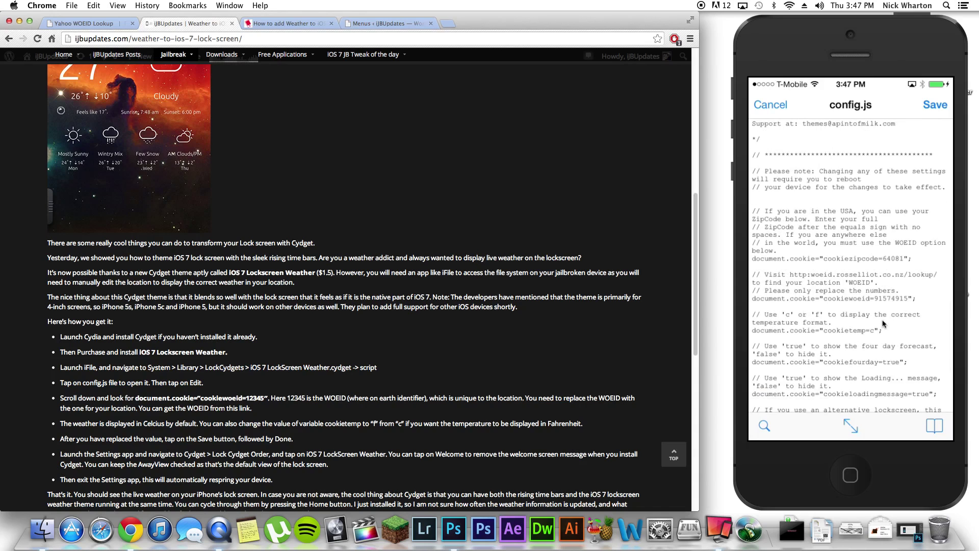
{"action": "mouse_move", "coordinate": [781, 304]}
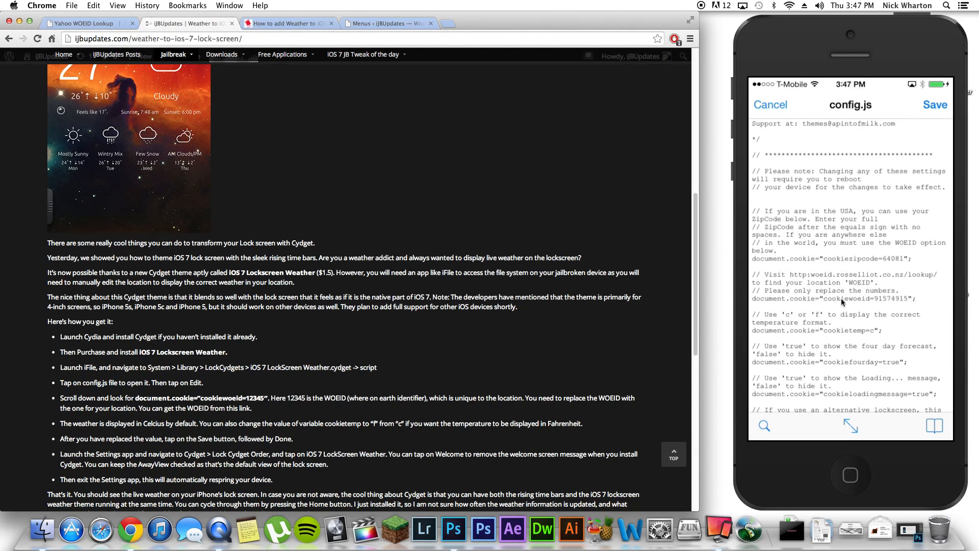
{"action": "mouse_move", "coordinate": [878, 306]}
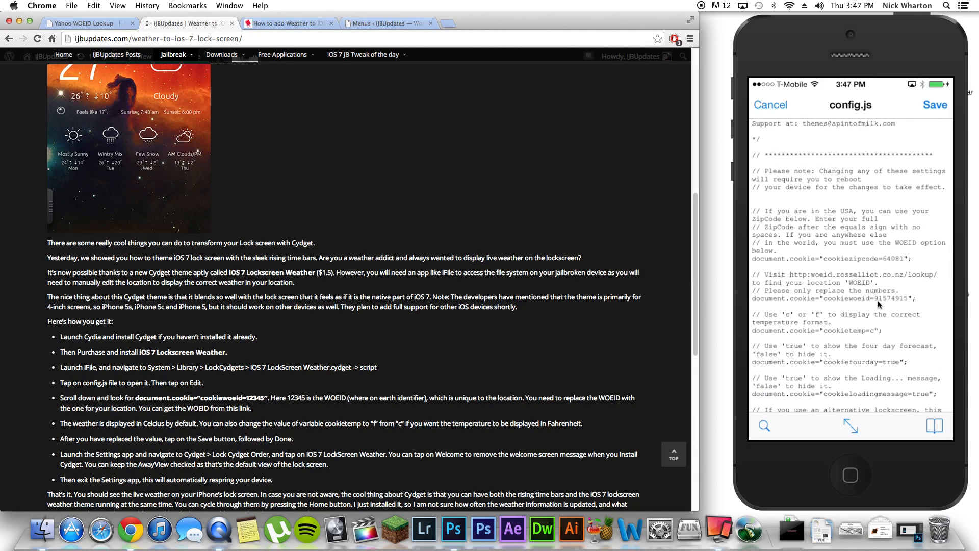
{"action": "mouse_move", "coordinate": [346, 328]}
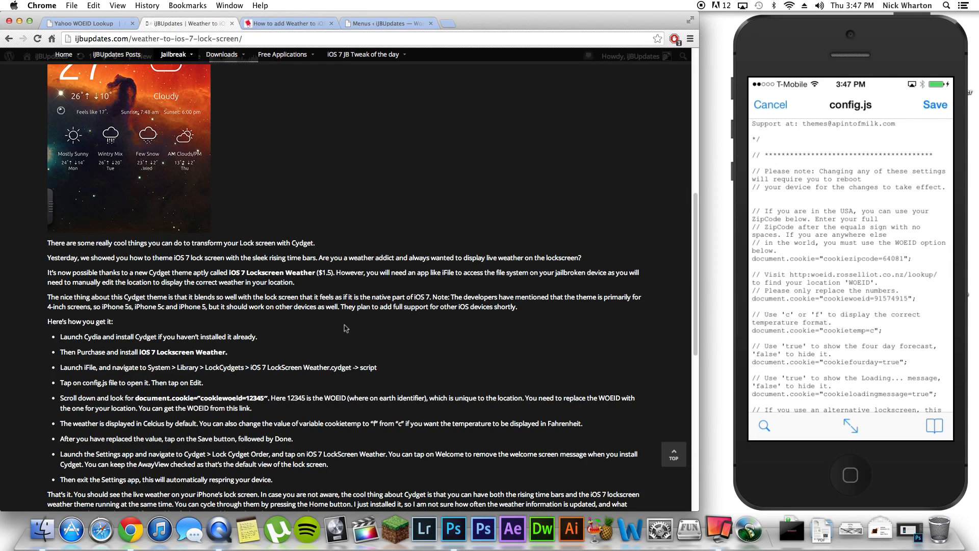
{"action": "mouse_move", "coordinate": [60, 8]}
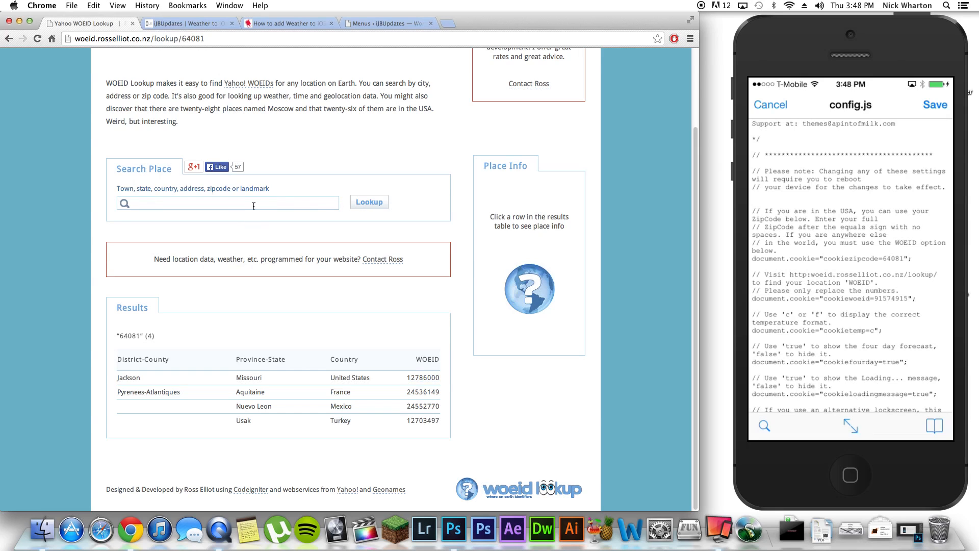
Step: Look up ZIP 64081 in WOEID Lookup and show Jackson, Missouri's WOEID 12786000
{"action": "type", "text": "64081"}
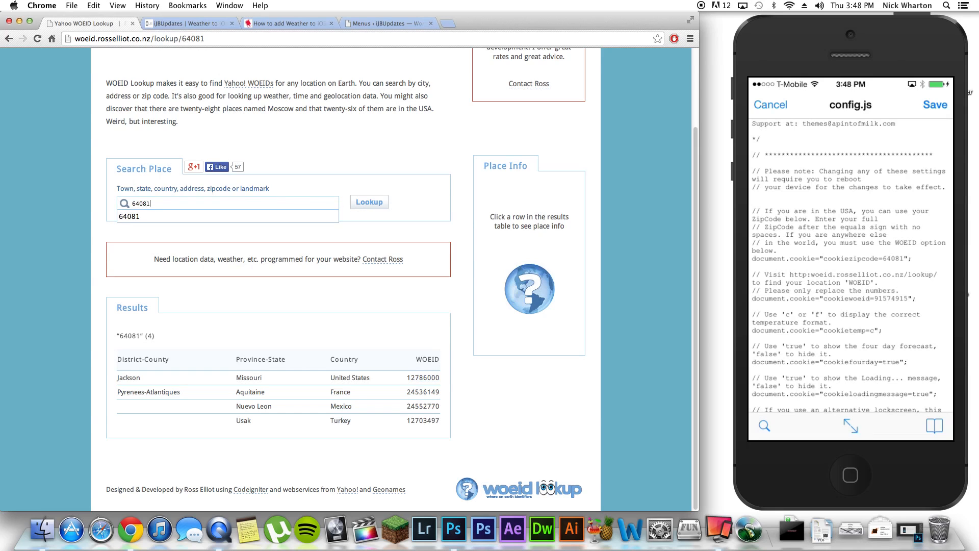
{"action": "left_click", "coordinate": [369, 202]}
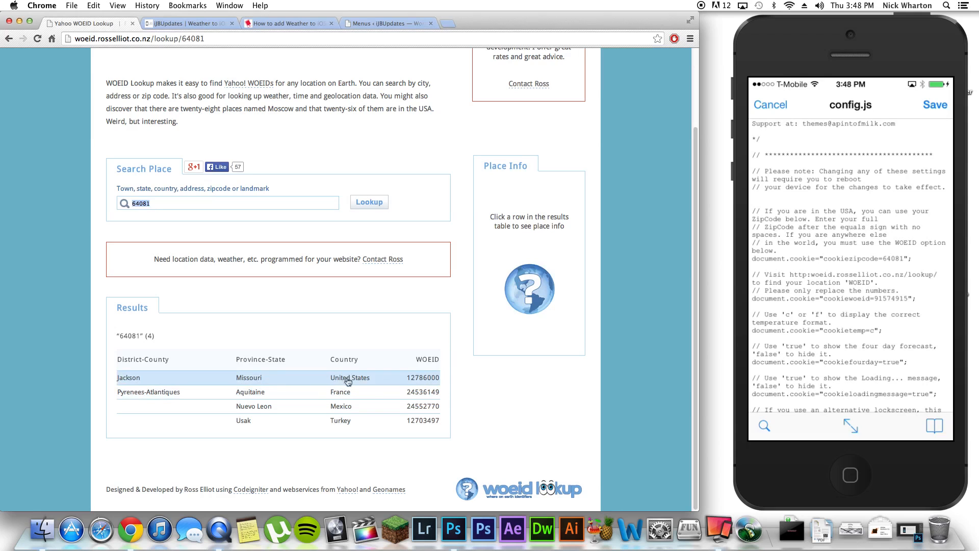
{"action": "double_click", "coordinate": [423, 377]}
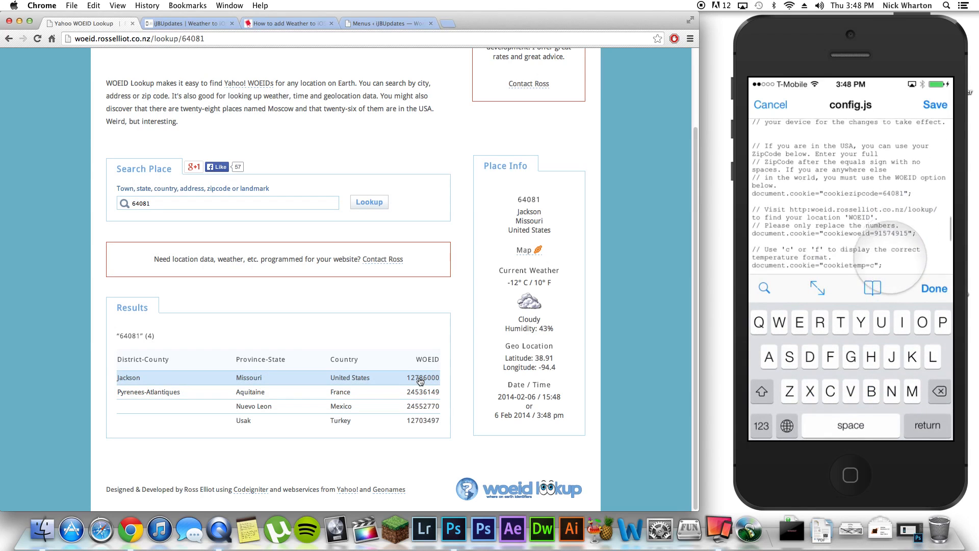
Step: Enter 12786000 as the cookiewoeid value in config.js
{"action": "scroll", "scroll_direction": "down", "scroll_amount": 3}
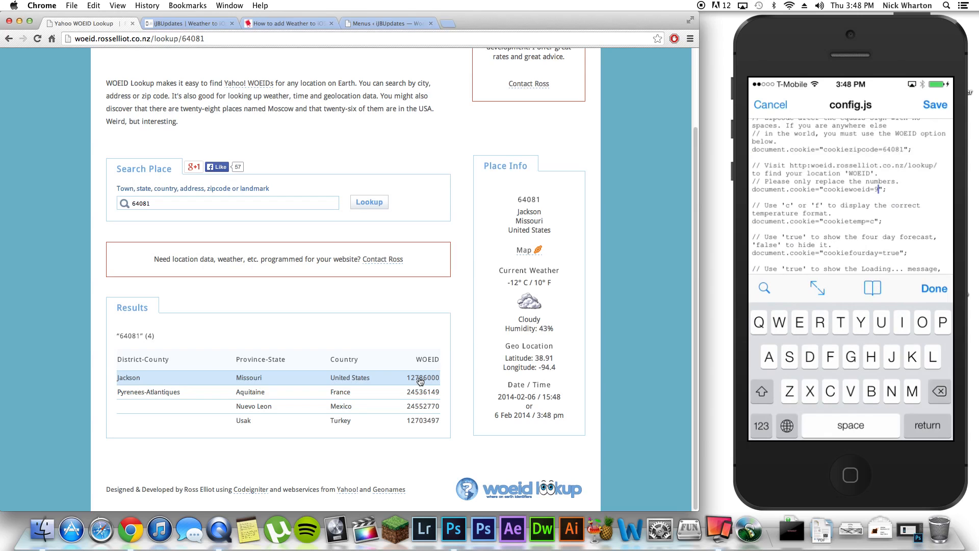
{"action": "left_click", "coordinate": [761, 425]}
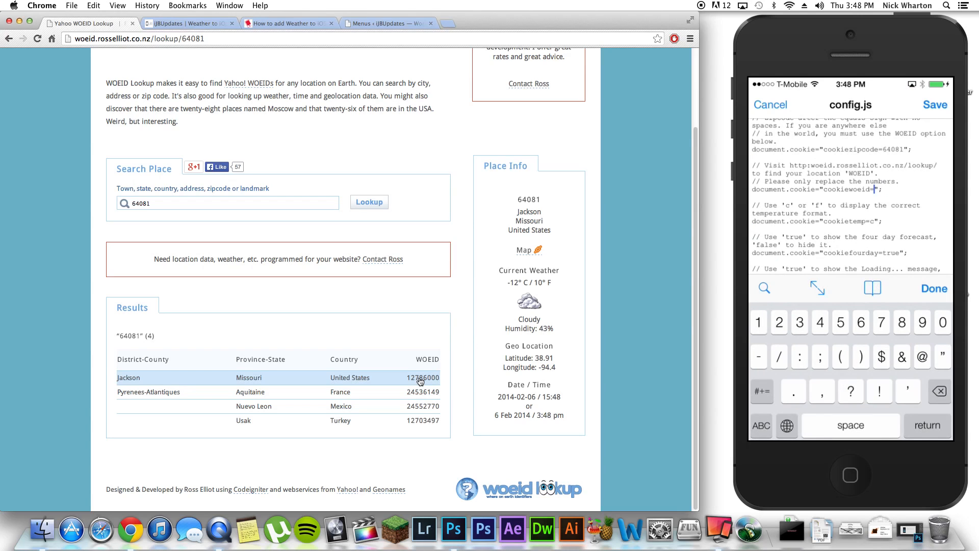
{"action": "type", "text": "127"}
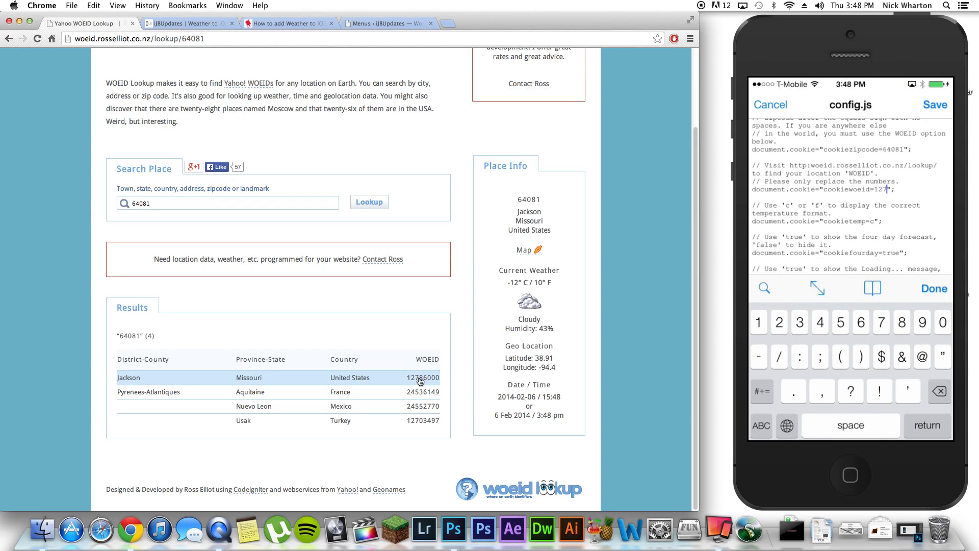
{"action": "type", "text": "86"}
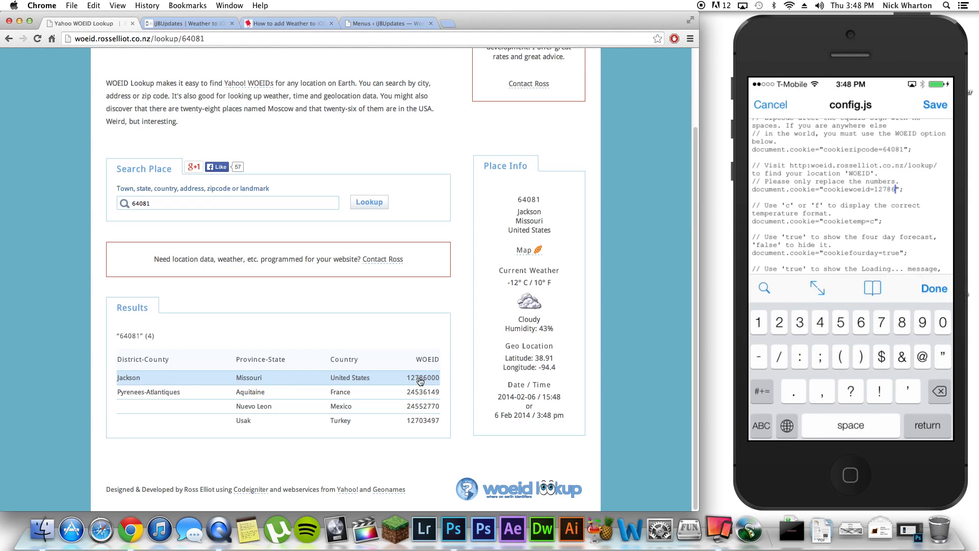
{"action": "type", "text": "000"}
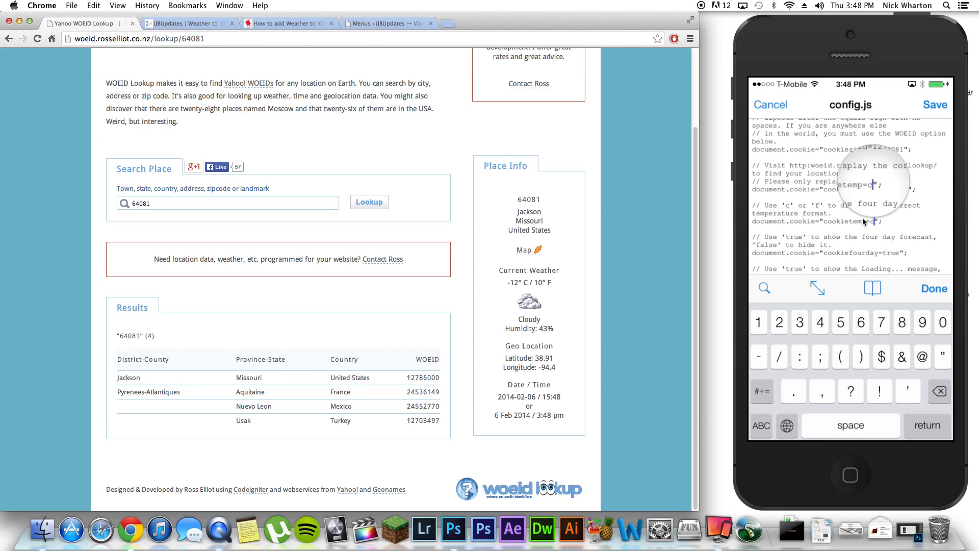
Step: Set the cookietemp temperature unit to f in config.js
{"action": "left_click", "coordinate": [761, 425]}
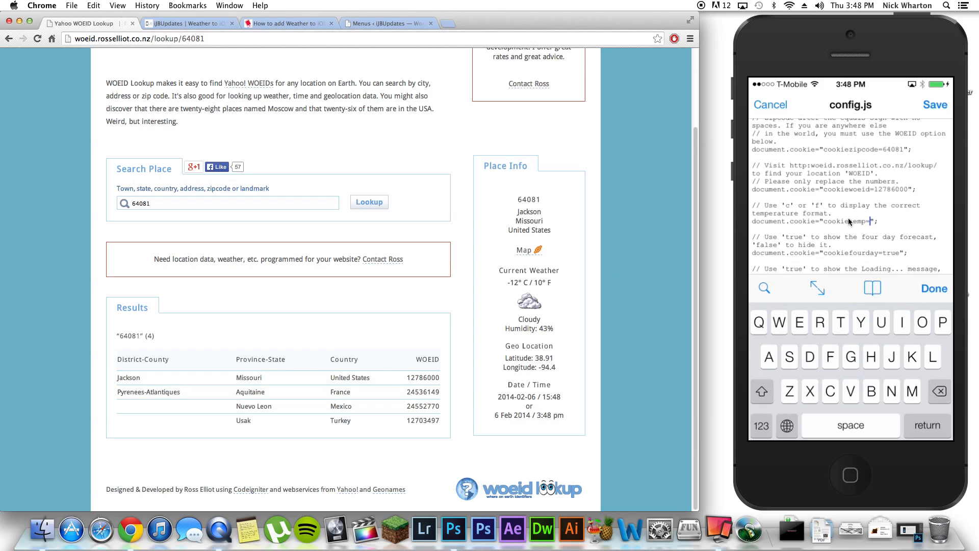
{"action": "type", "text": "f"}
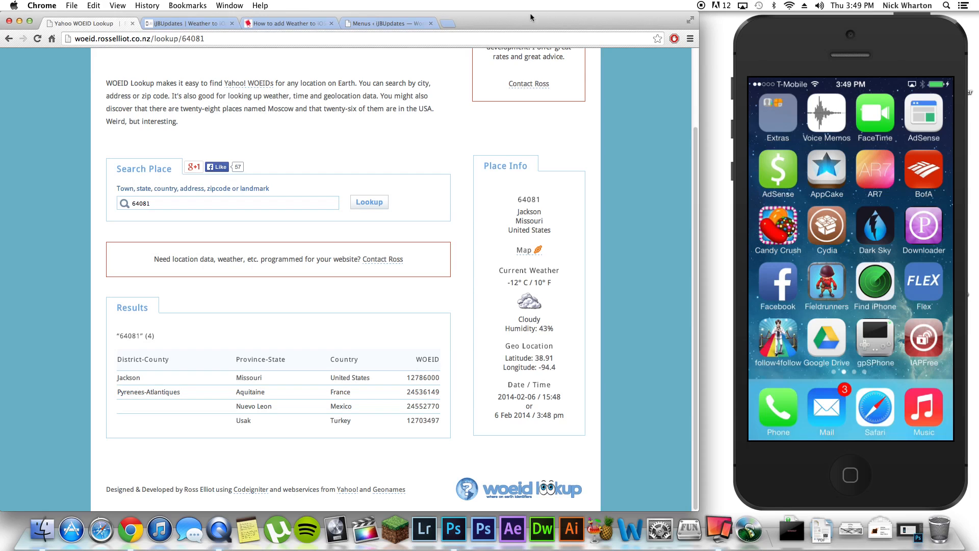
Step: Return to the iJBUpdates lock screen weather guide while the iPhone reboots
{"action": "left_click", "coordinate": [187, 23]}
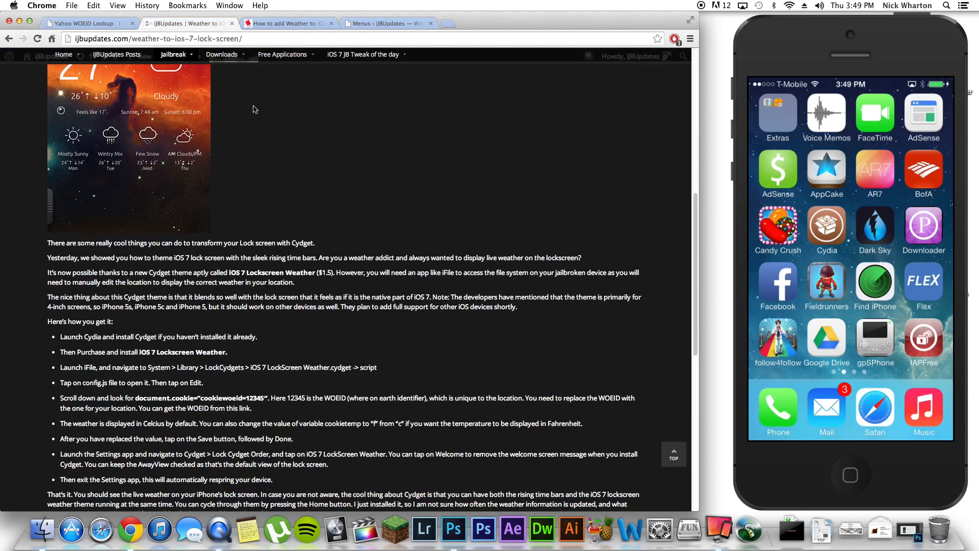
{"action": "mouse_move", "coordinate": [377, 238]}
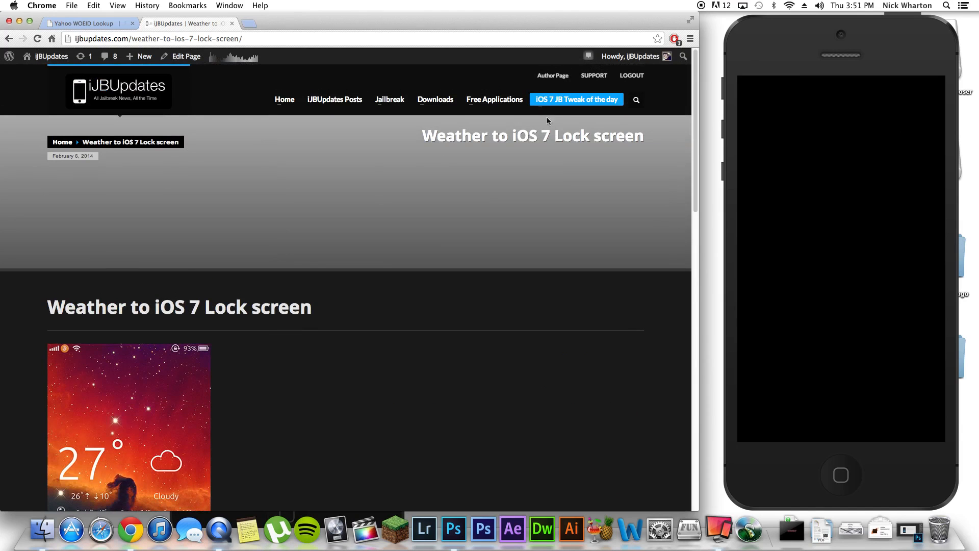
{"action": "mouse_move", "coordinate": [371, 325]}
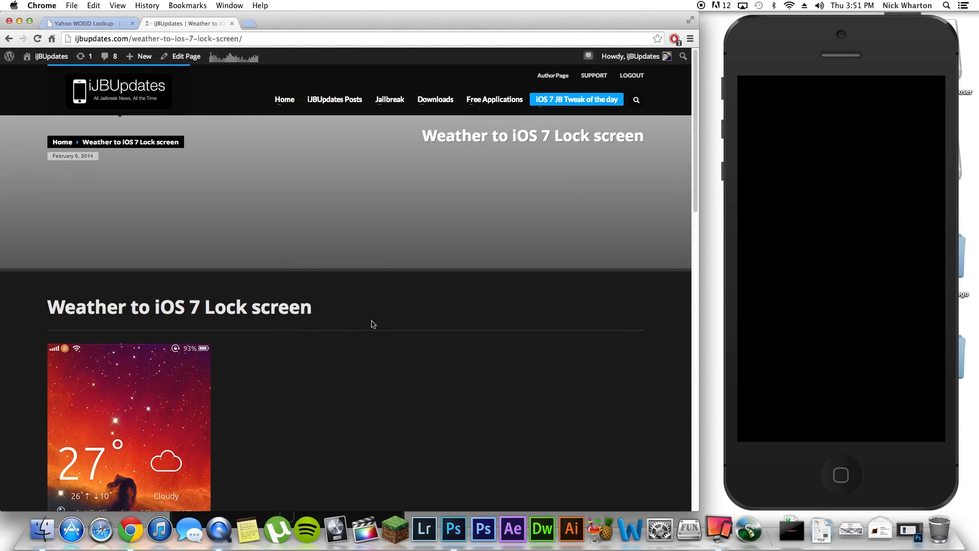
{"action": "mouse_move", "coordinate": [300, 402]}
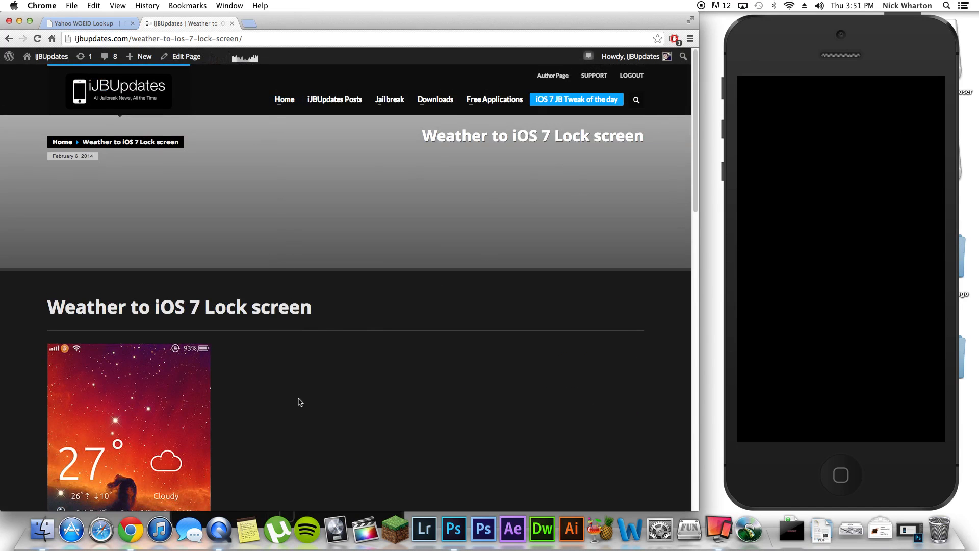